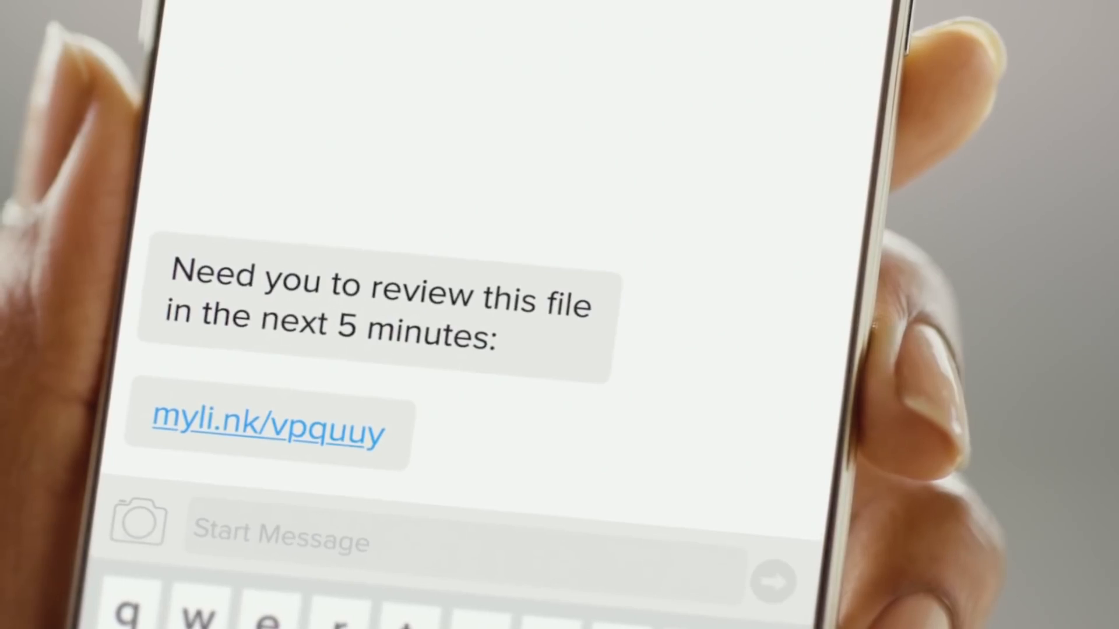
pyautogui.click(267, 429)
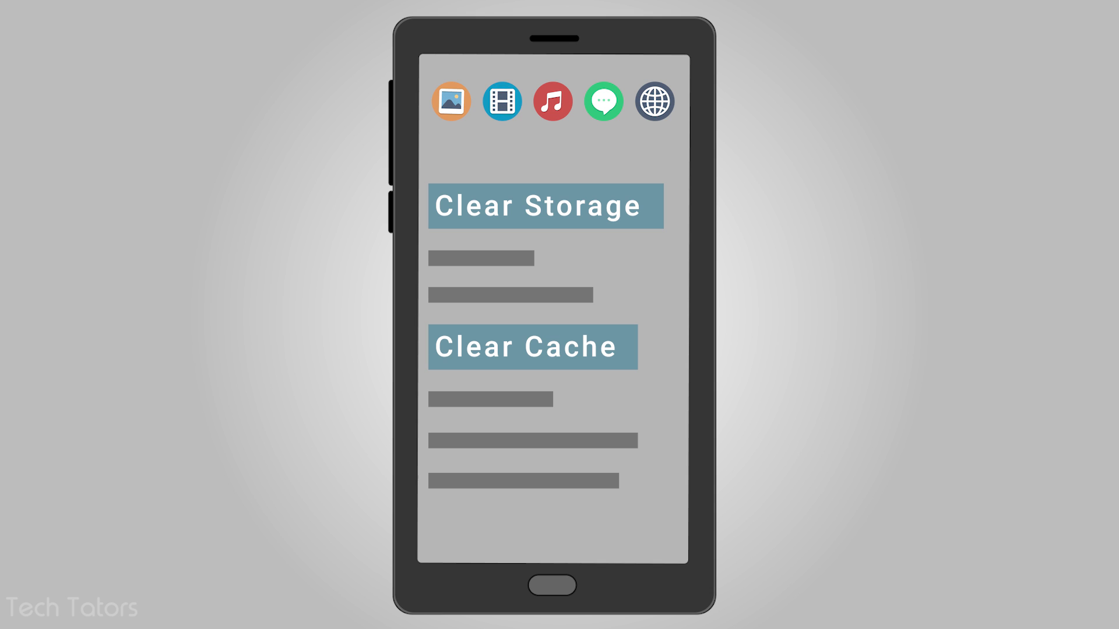
pyautogui.click(532, 346)
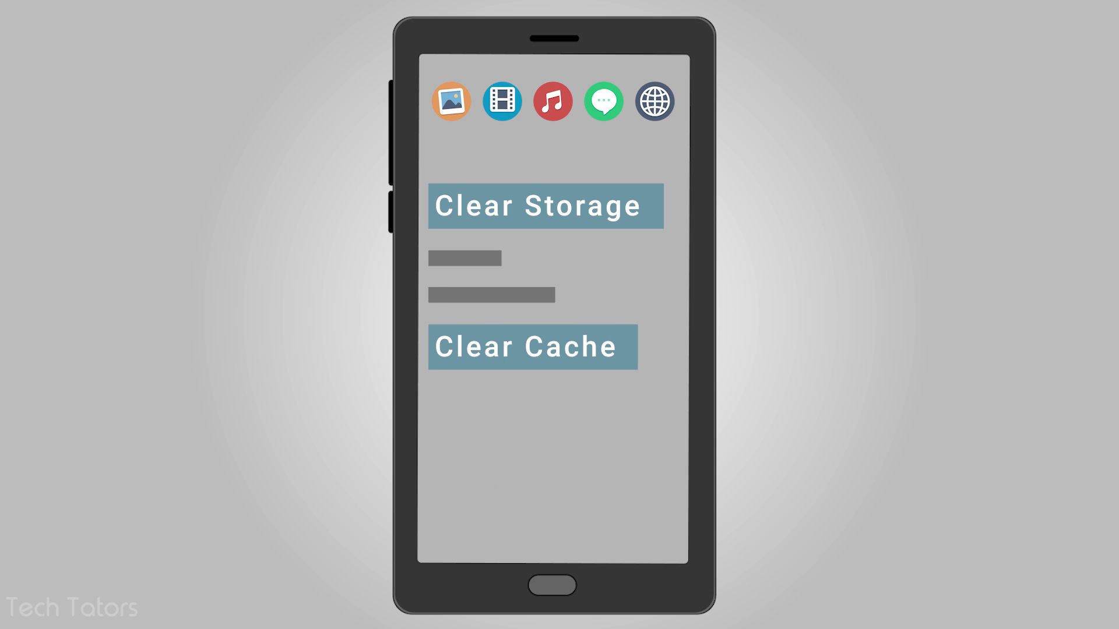